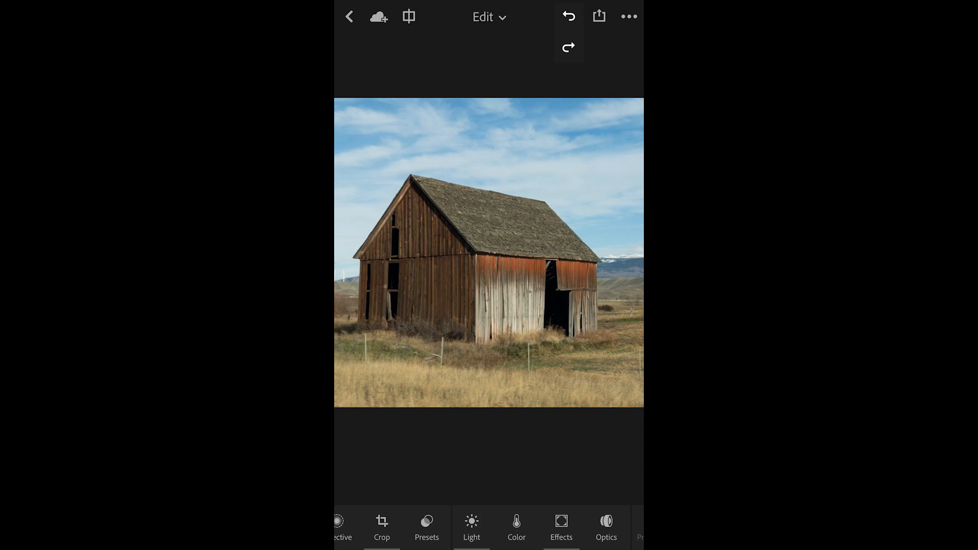
- Apply the Cross Process 3 creative preset to the barn photo and bring up the preset categories
{"action": "left_click", "coordinate": [427, 525]}
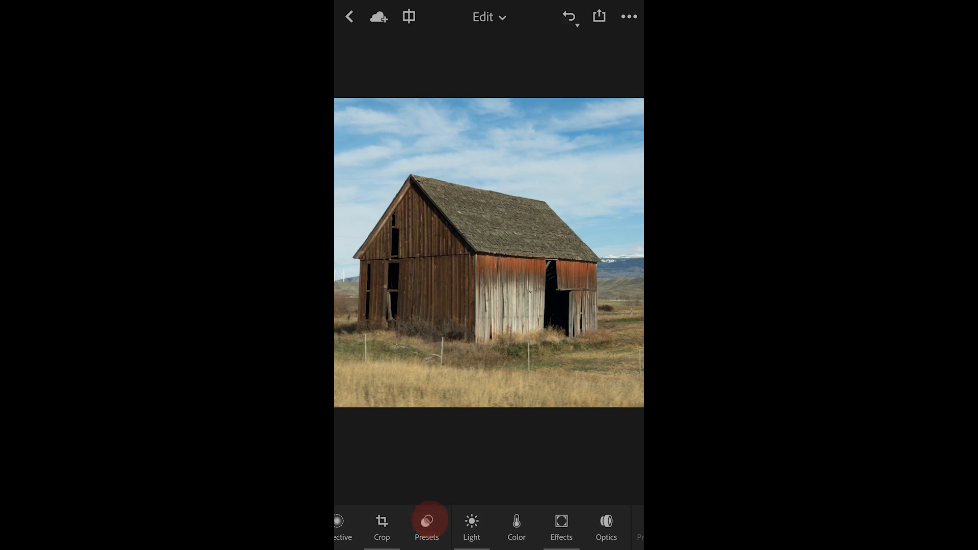
{"action": "left_click", "coordinate": [427, 527]}
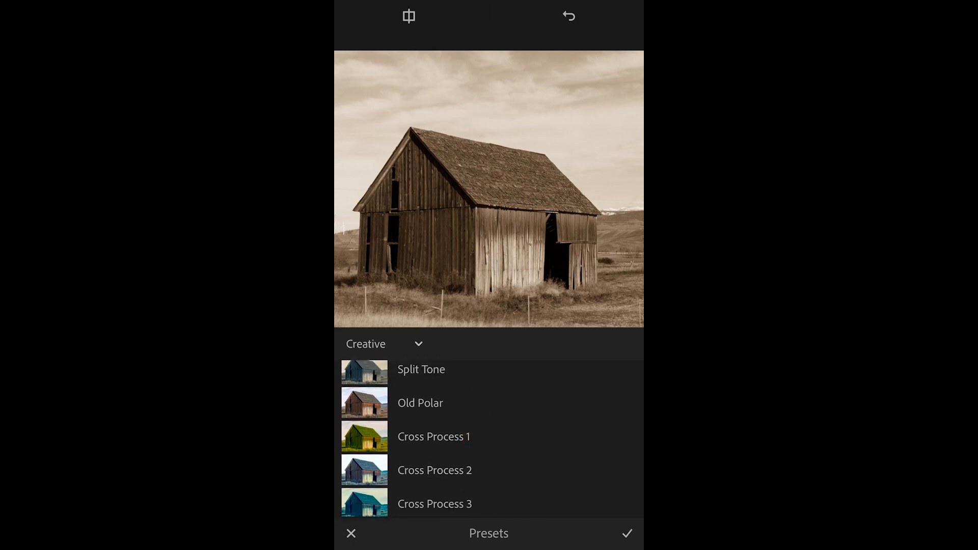
{"action": "left_click", "coordinate": [434, 503]}
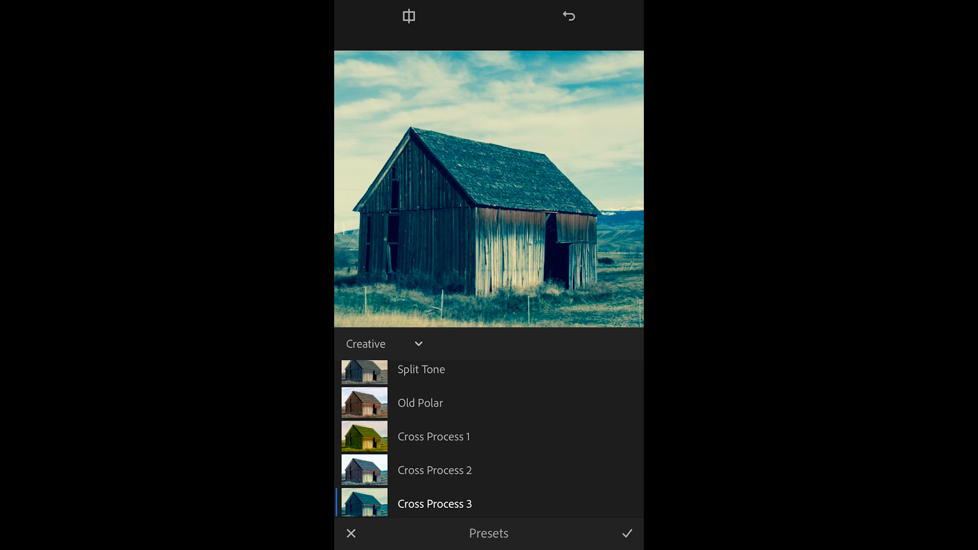
{"action": "left_click", "coordinate": [383, 344]}
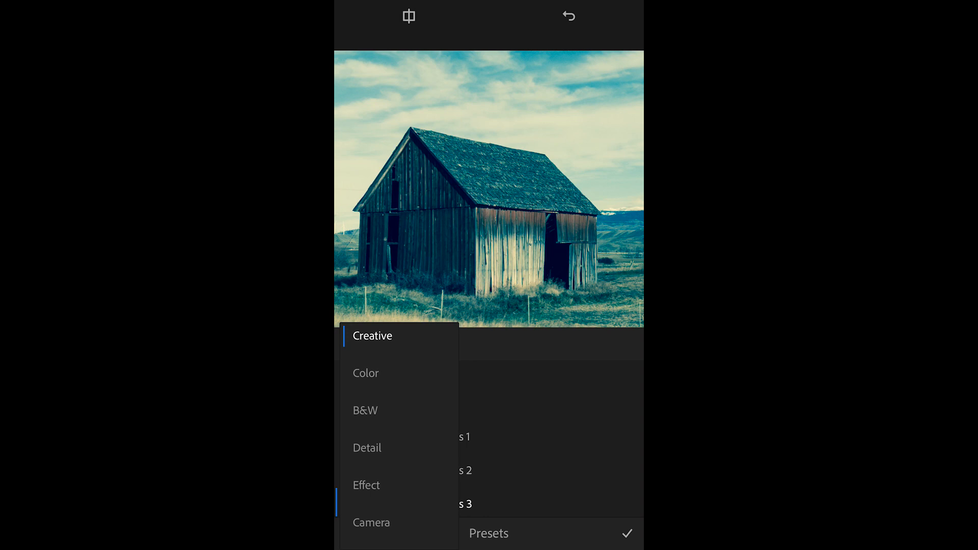
- Replace Cross Process 3 with the Warm preset from the Color category
{"action": "left_click", "coordinate": [366, 373]}
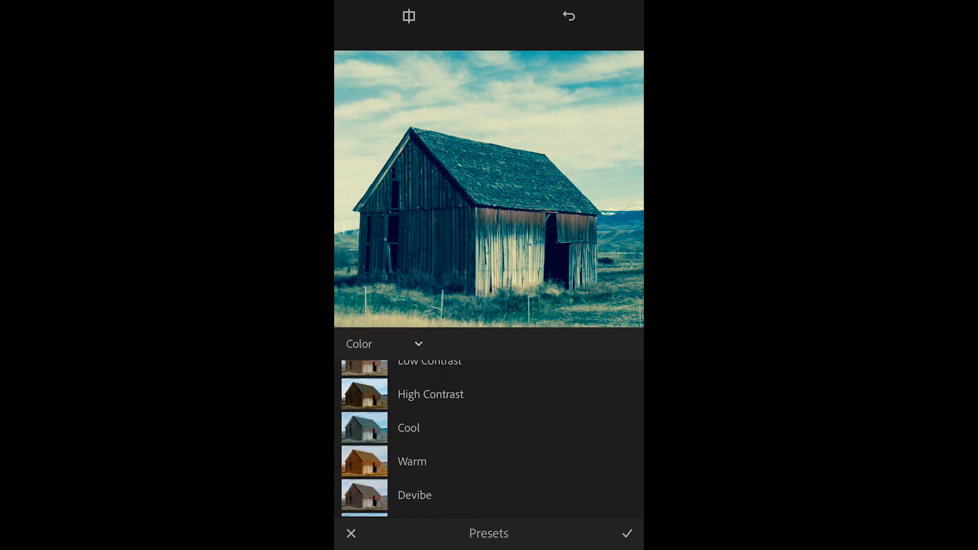
{"action": "left_click", "coordinate": [412, 461]}
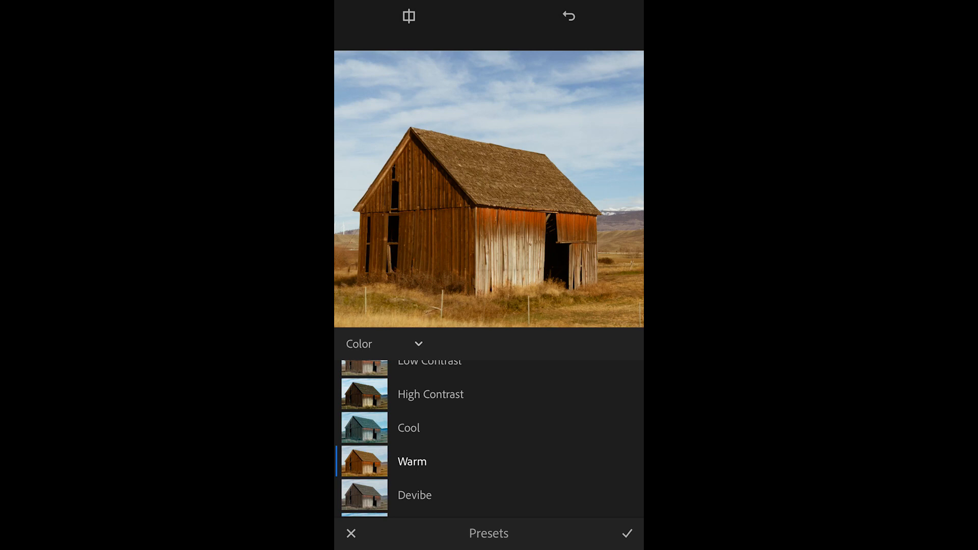
{"action": "left_click", "coordinate": [382, 343]}
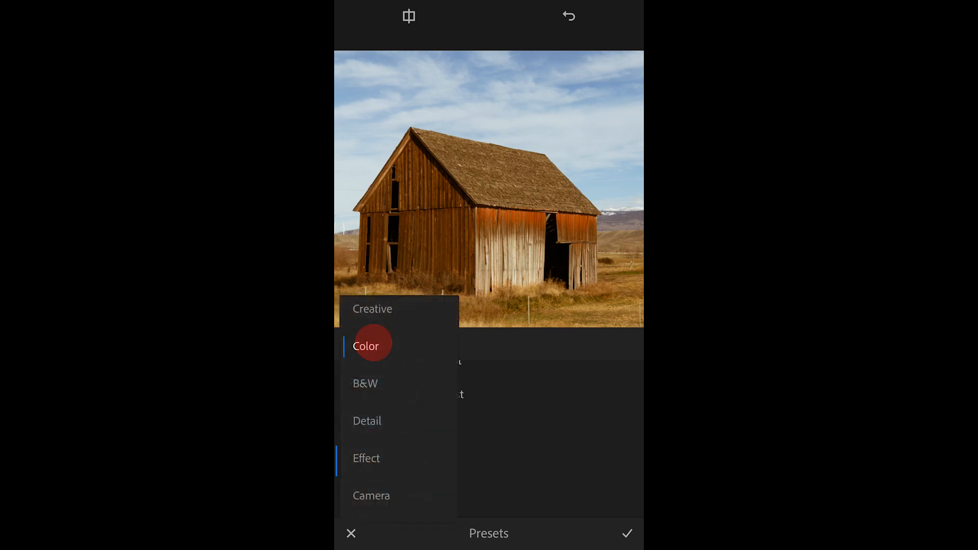
- Try Vignette (Heavy) from the Effect category, undo it, and keep the Warm look
{"action": "left_click", "coordinate": [365, 347]}
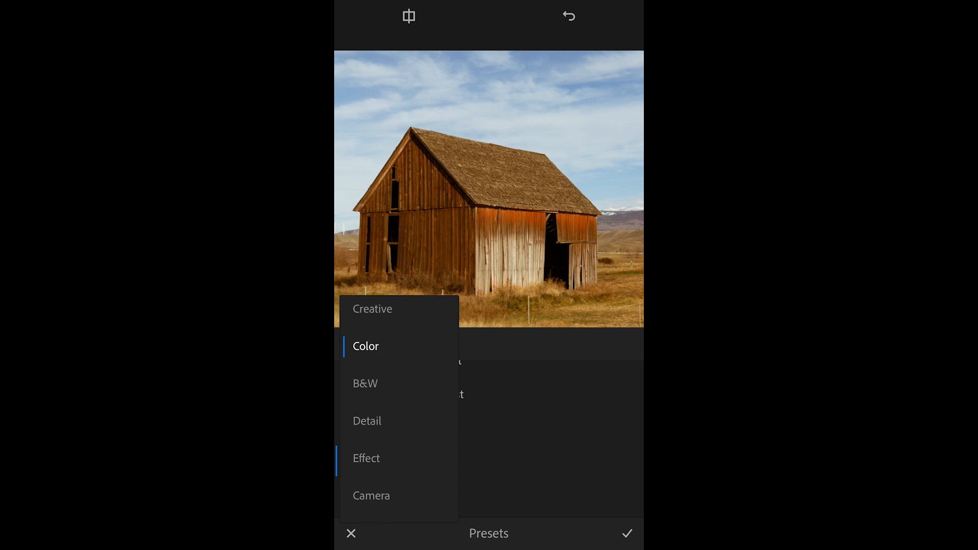
{"action": "left_click", "coordinate": [365, 457]}
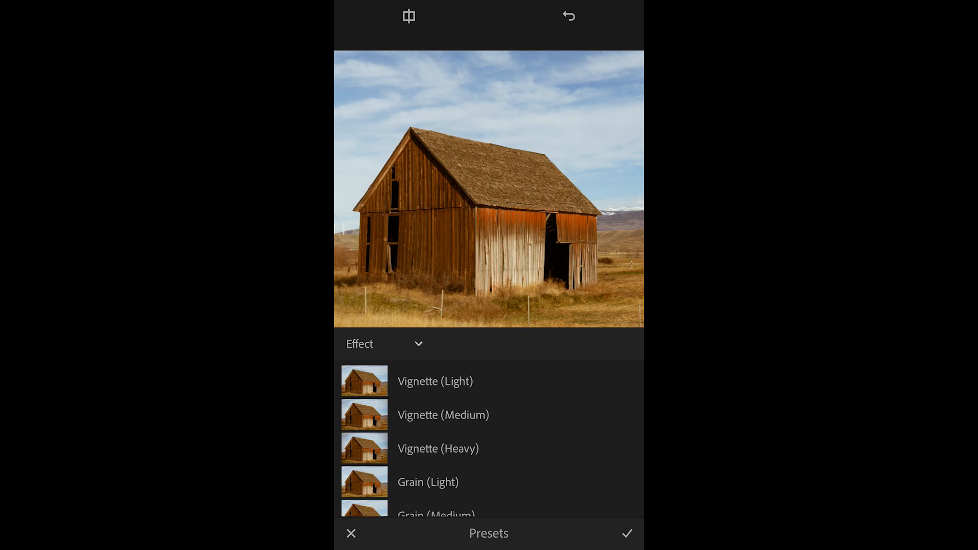
{"action": "left_click", "coordinate": [438, 448]}
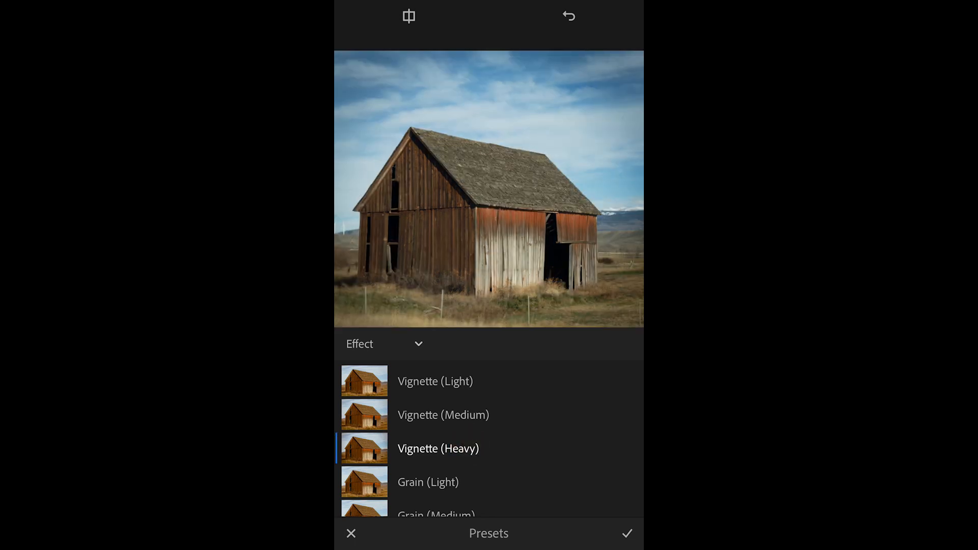
{"action": "left_click", "coordinate": [568, 16]}
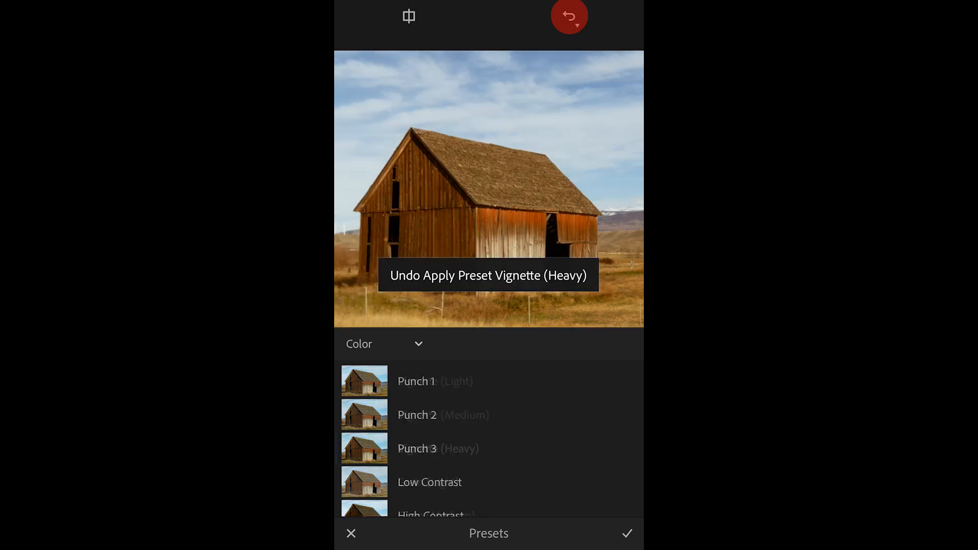
{"action": "left_click", "coordinate": [569, 17]}
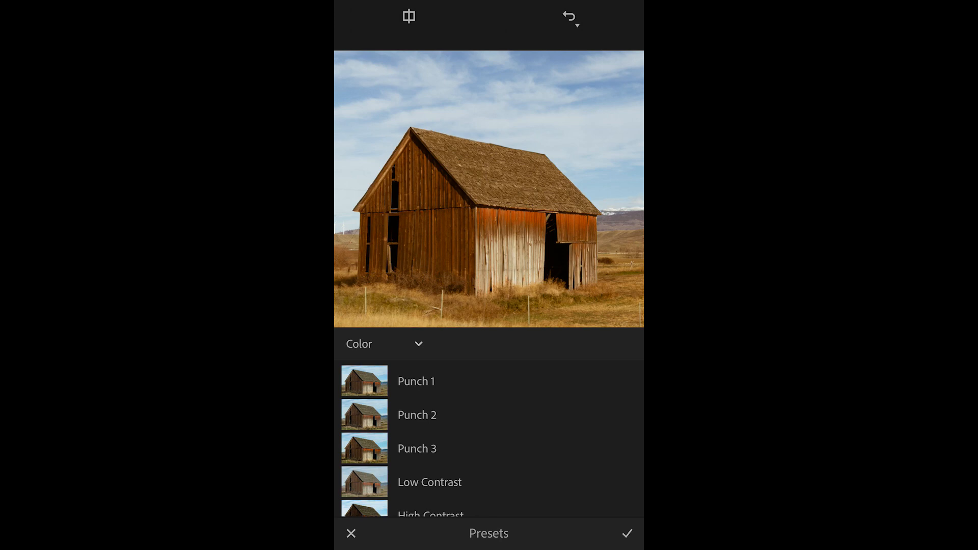
{"action": "left_click", "coordinate": [627, 533]}
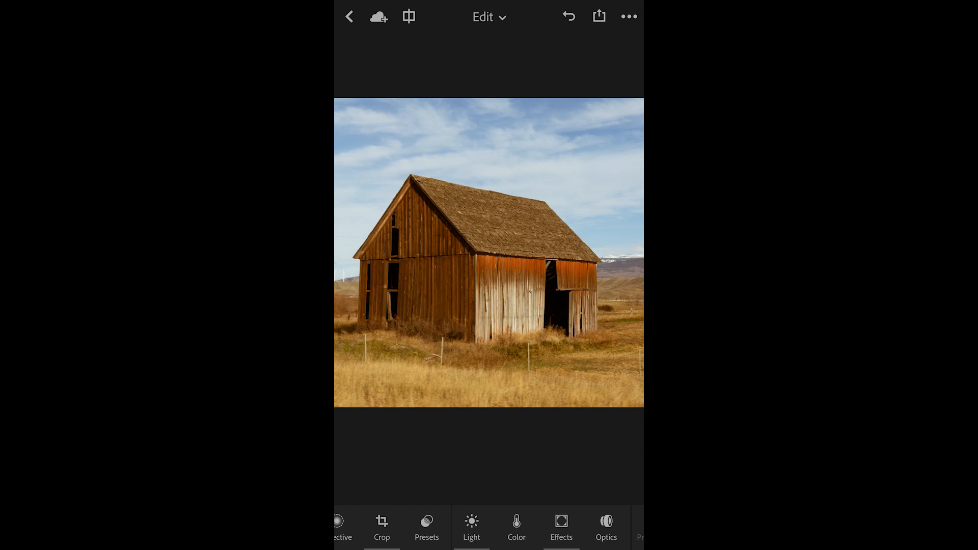
{"action": "left_click", "coordinate": [427, 526]}
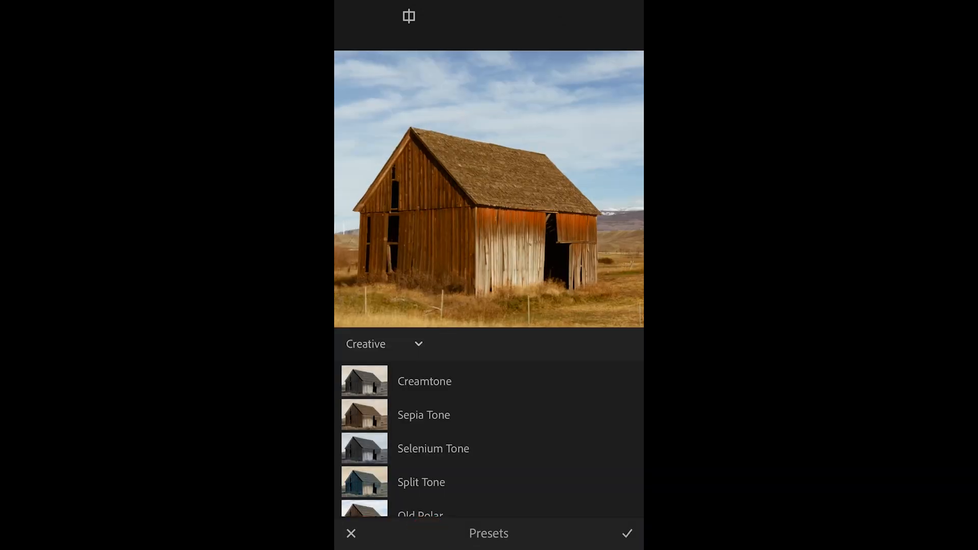
- Stack Vignette (Heavy) from the Effect category over the Warm look and keep it
{"action": "left_click", "coordinate": [384, 343]}
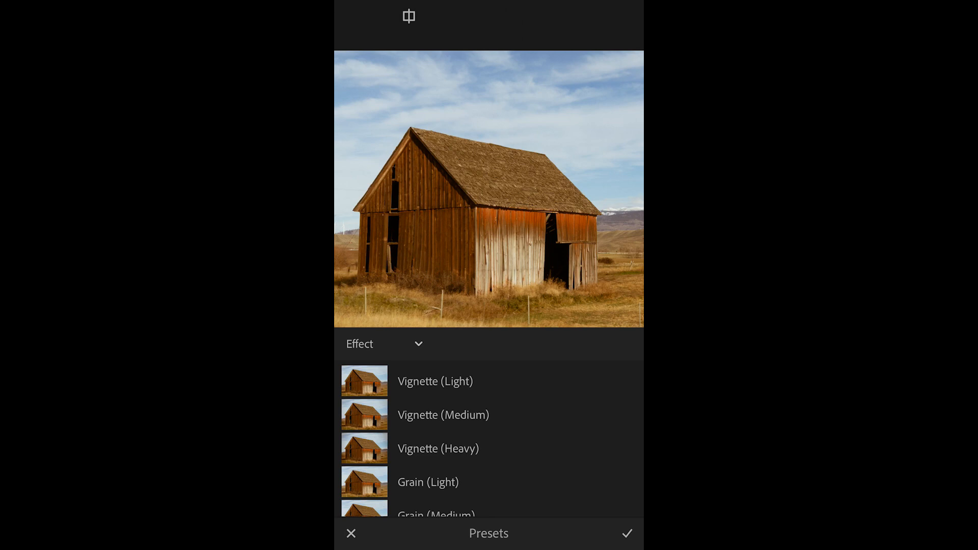
{"action": "left_click", "coordinate": [438, 449]}
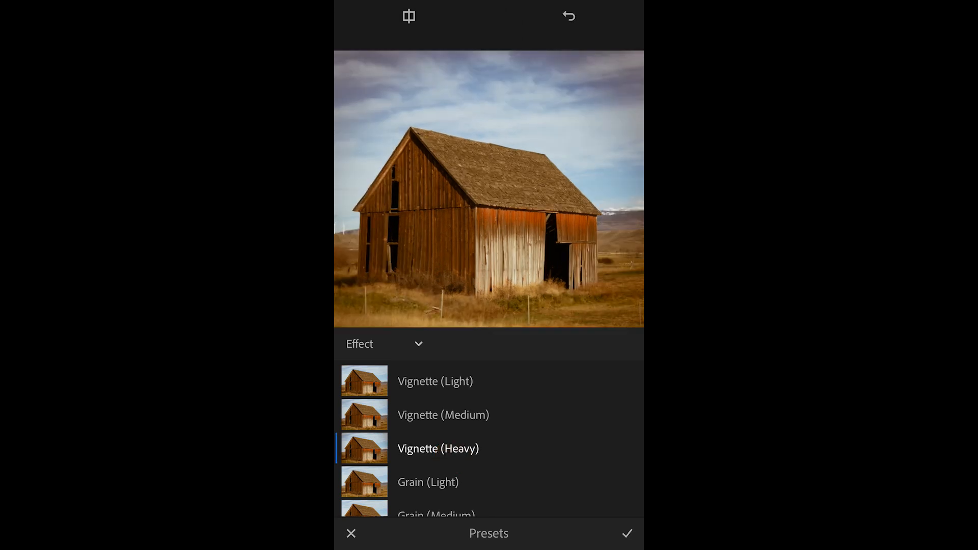
{"action": "left_click", "coordinate": [626, 533]}
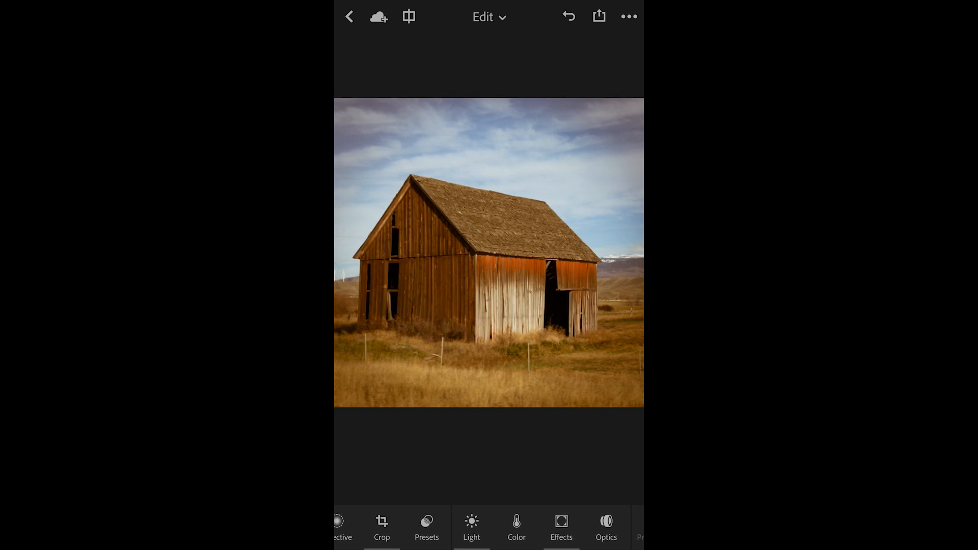
- Try Clarity (High) from the Detail presets, settle on Clarity (Med), and keep it
{"action": "left_click", "coordinate": [427, 527]}
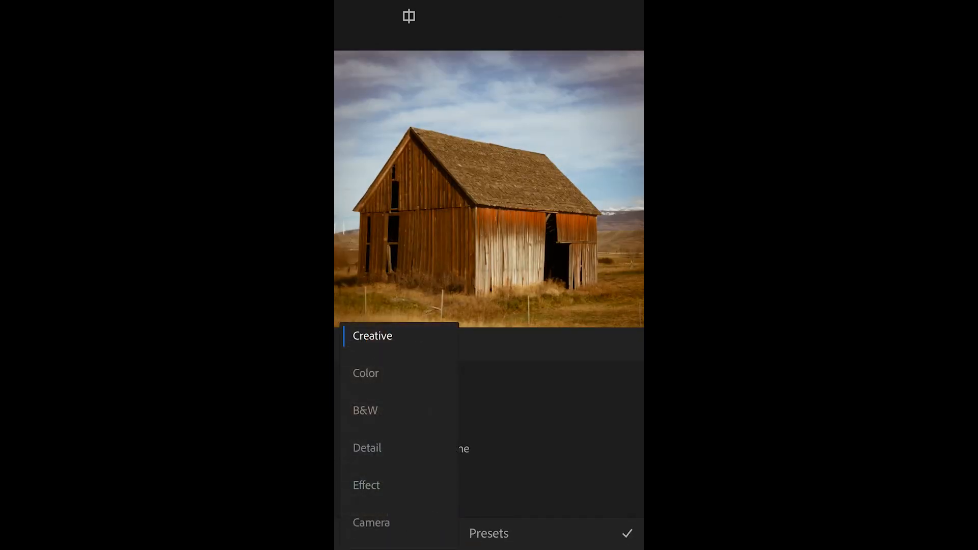
{"action": "left_click", "coordinate": [367, 448]}
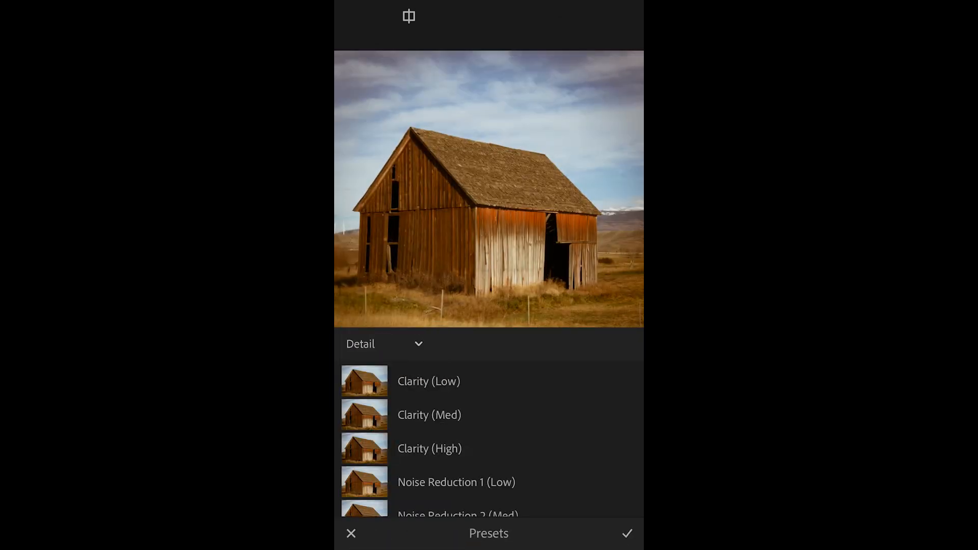
{"action": "left_click", "coordinate": [429, 449]}
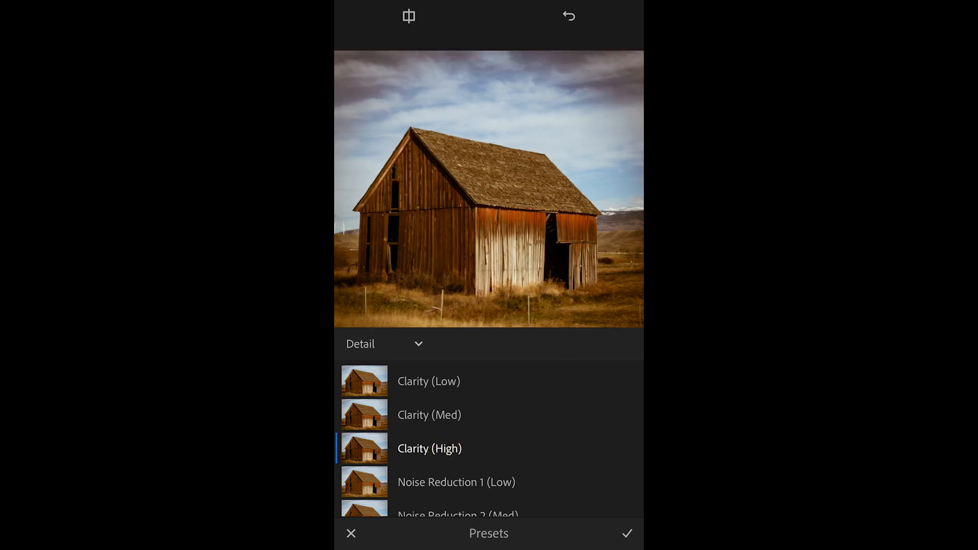
{"action": "left_click", "coordinate": [429, 414]}
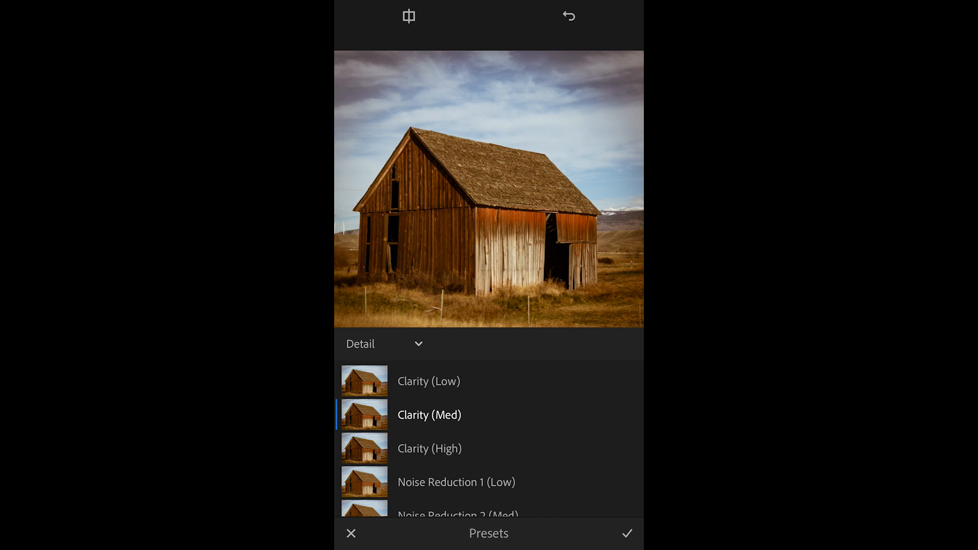
{"action": "left_click", "coordinate": [627, 533]}
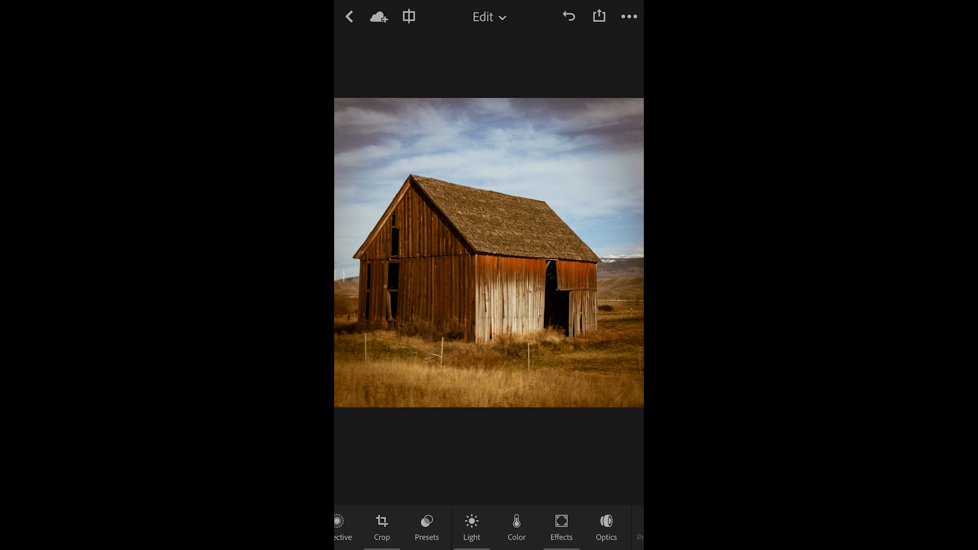
{"action": "left_click", "coordinate": [408, 16]}
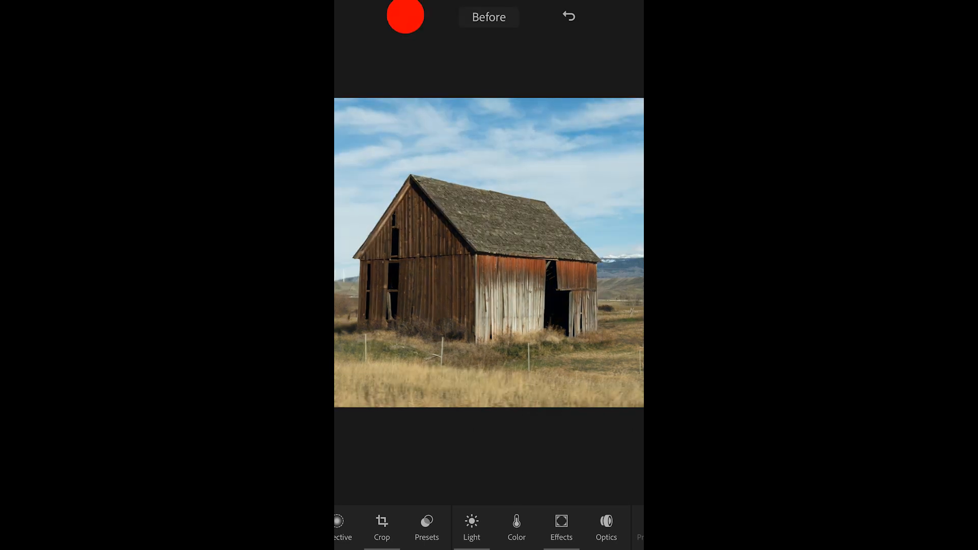
{"action": "left_click", "coordinate": [409, 18]}
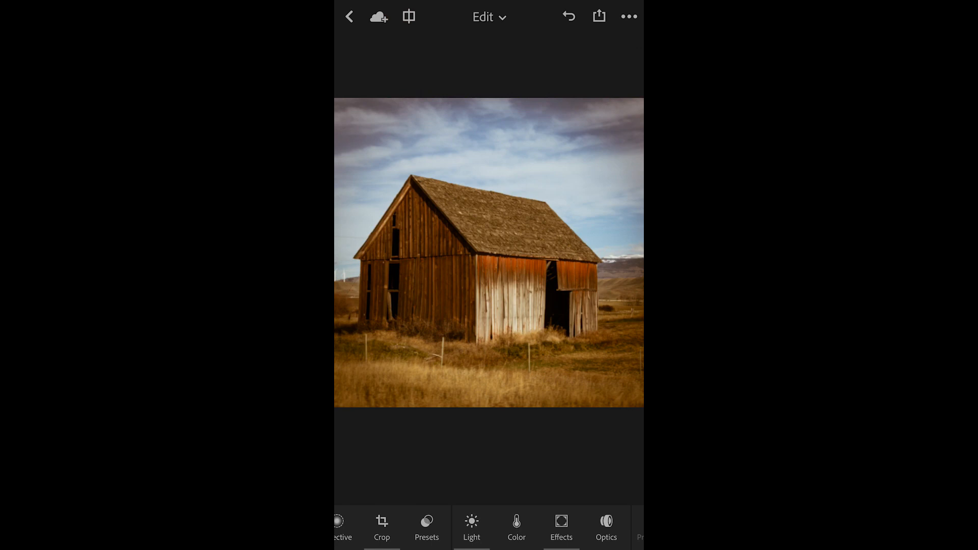